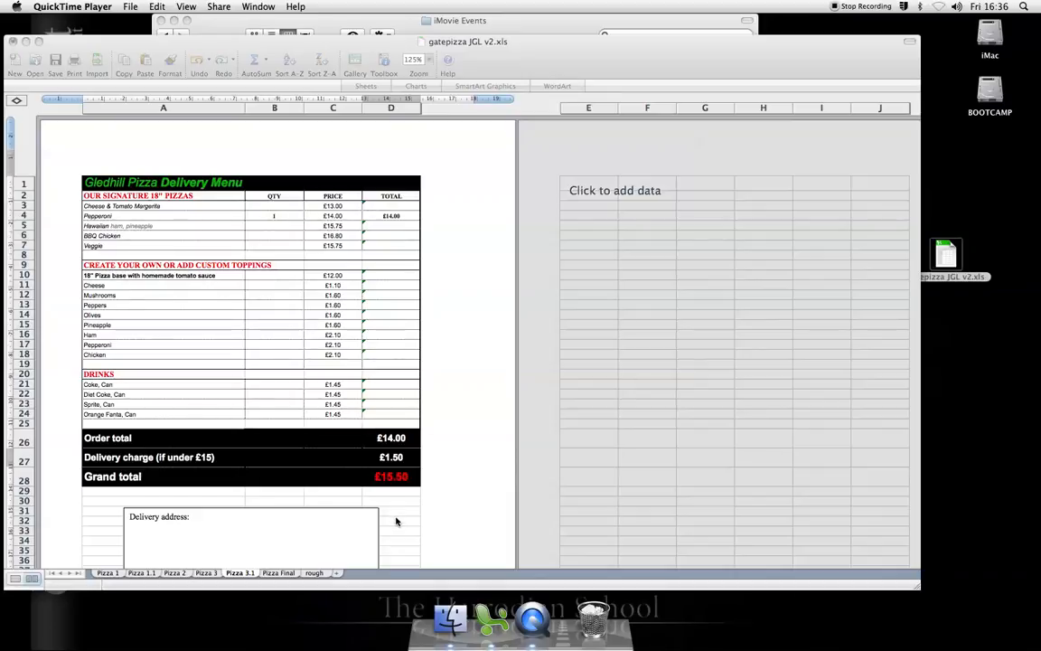
# Bring the Gledhill Pizza delivery order workbook forward and activate its delivery charge cell.
pyautogui.click(391, 456)
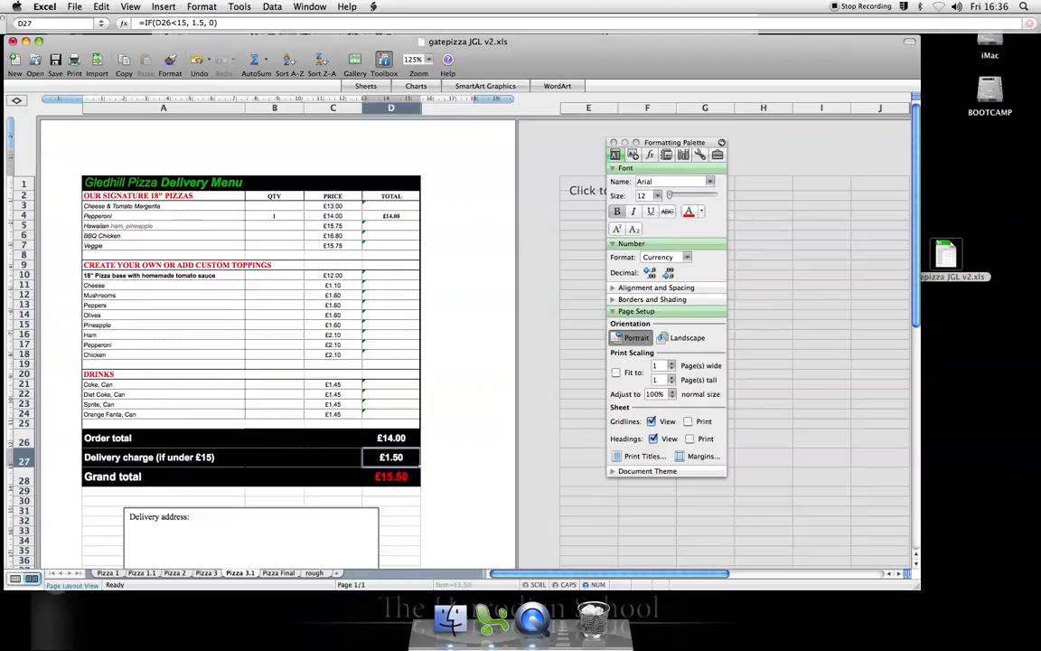
pyautogui.doubleClick(391, 455)
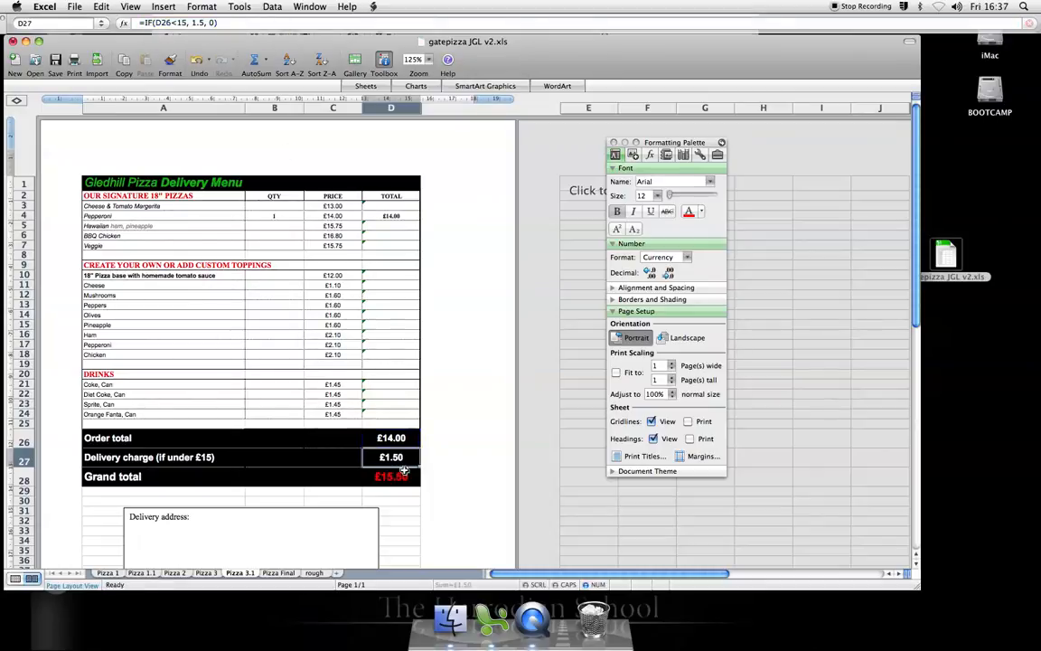
# Clear the pizza quantity in column C so the grand total D28 shows only the £1.50 delivery charge.
pyautogui.click(275, 215)
pyautogui.write('2')
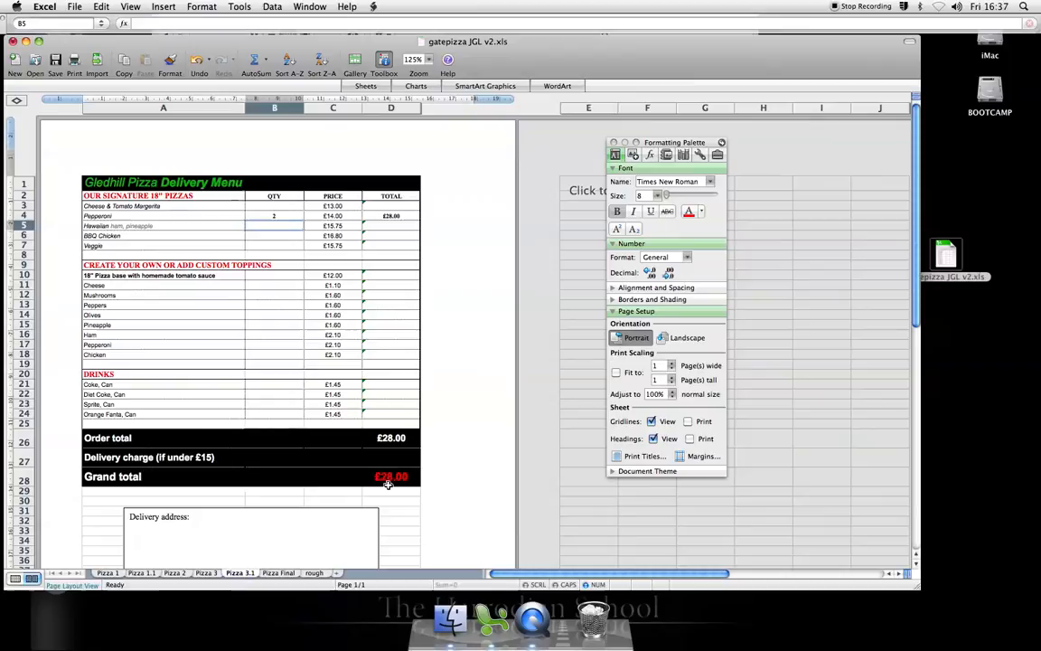
pyautogui.click(274, 217)
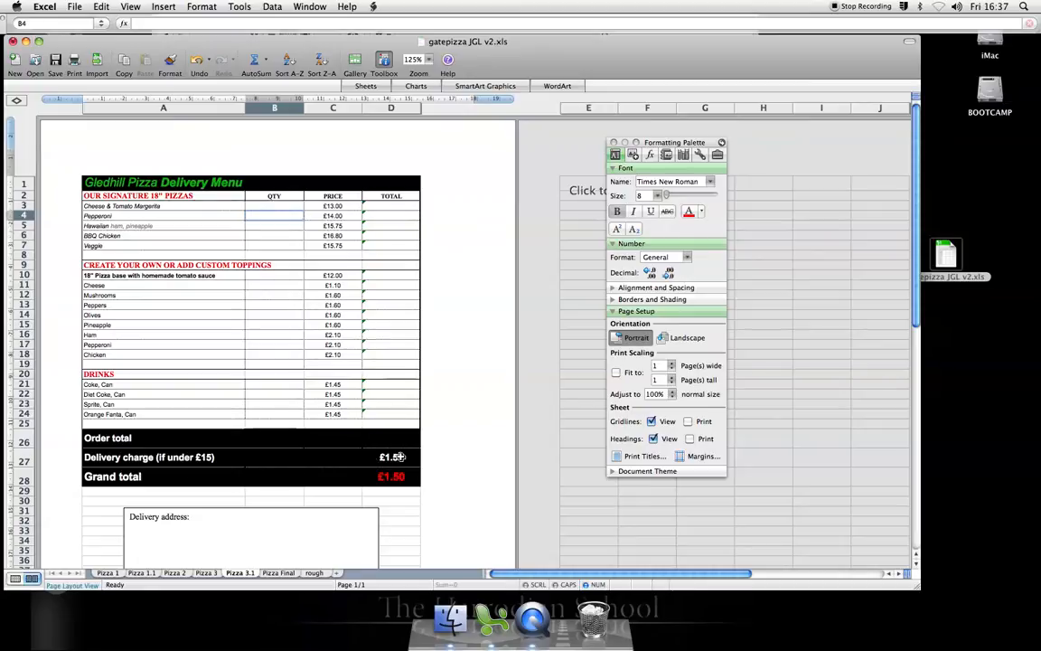
pyautogui.click(390, 477)
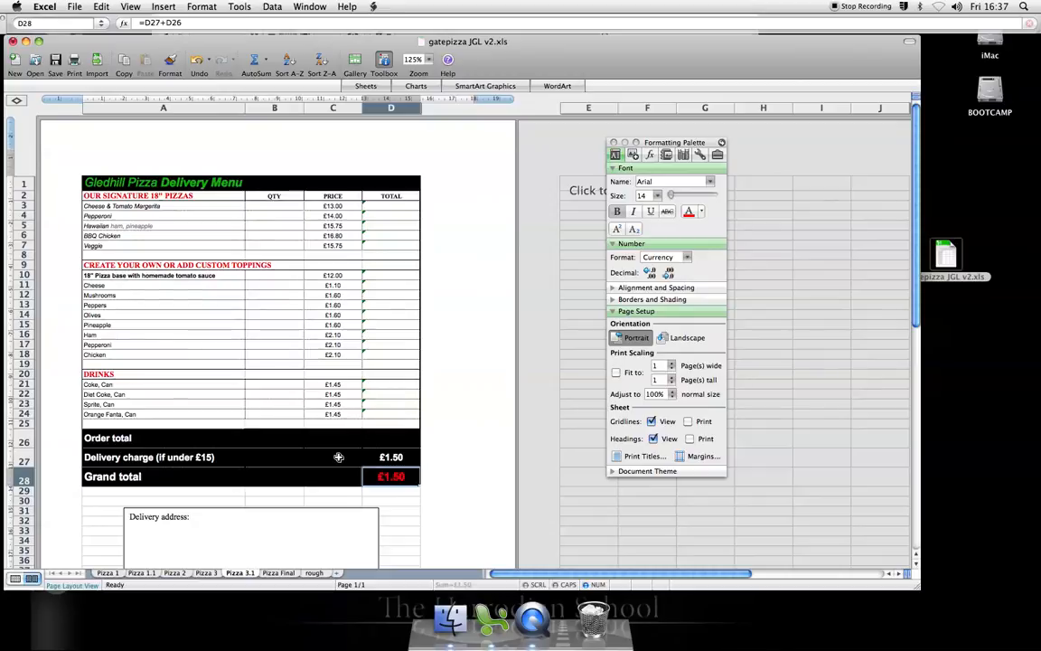
pyautogui.moveTo(292, 130)
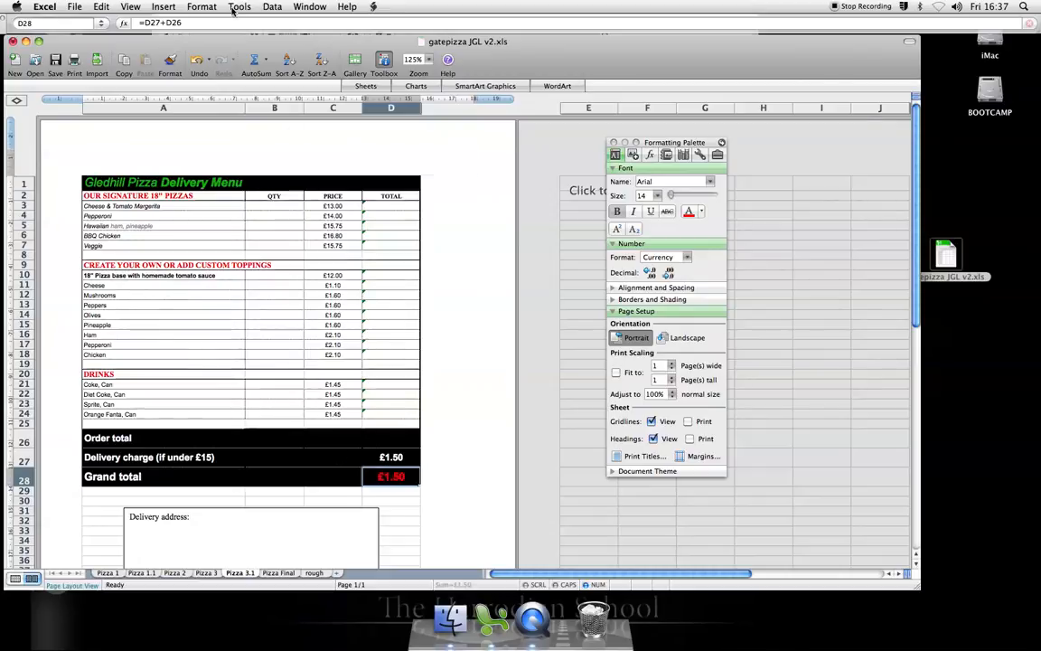
# Create a Conditional Formatting rule on the grand total: Cell Value Is equal to 1.5.
pyautogui.click(202, 8)
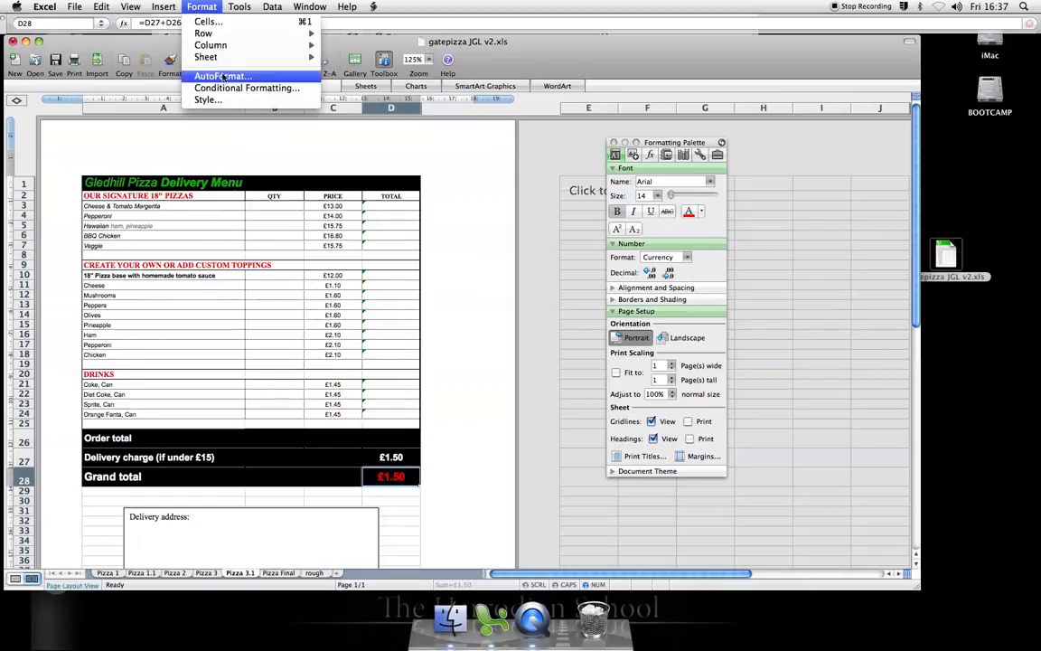
pyautogui.click(246, 87)
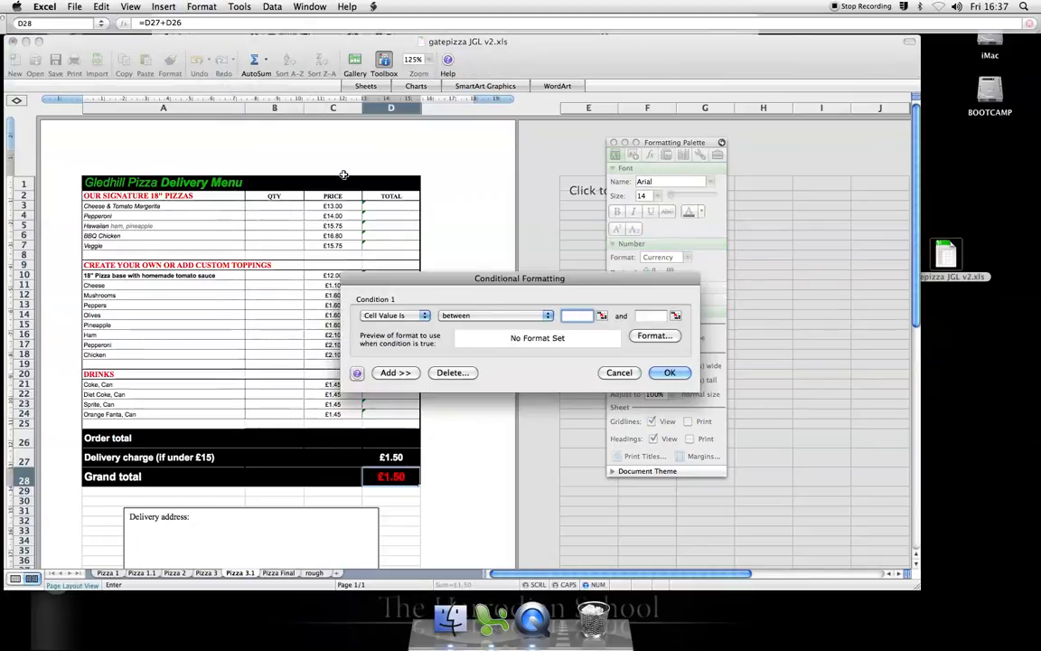
pyautogui.click(423, 314)
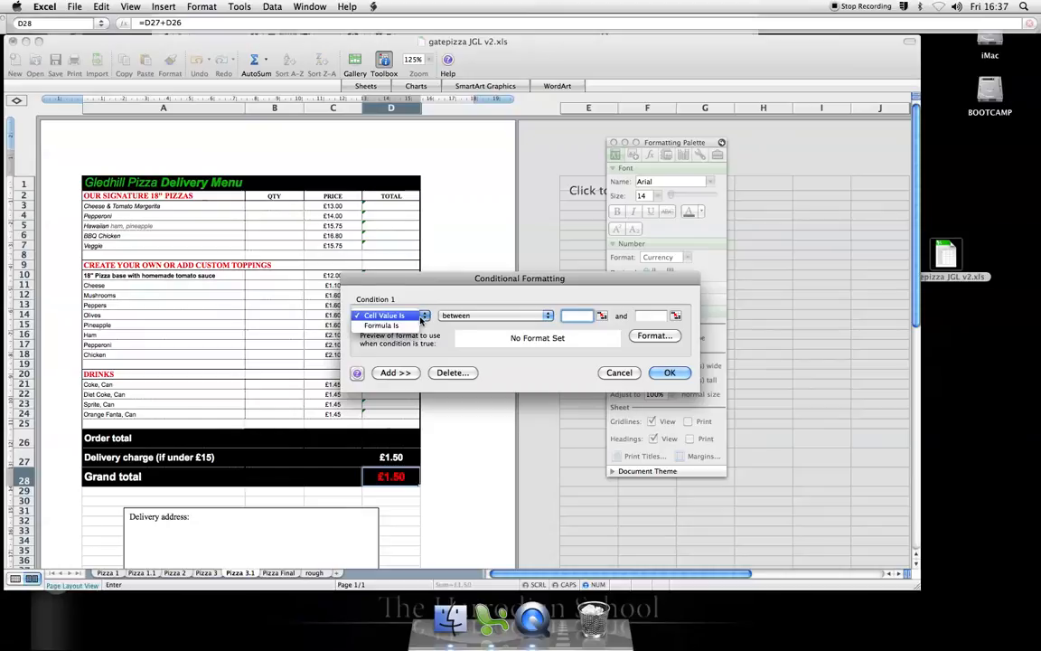
pyautogui.click(383, 315)
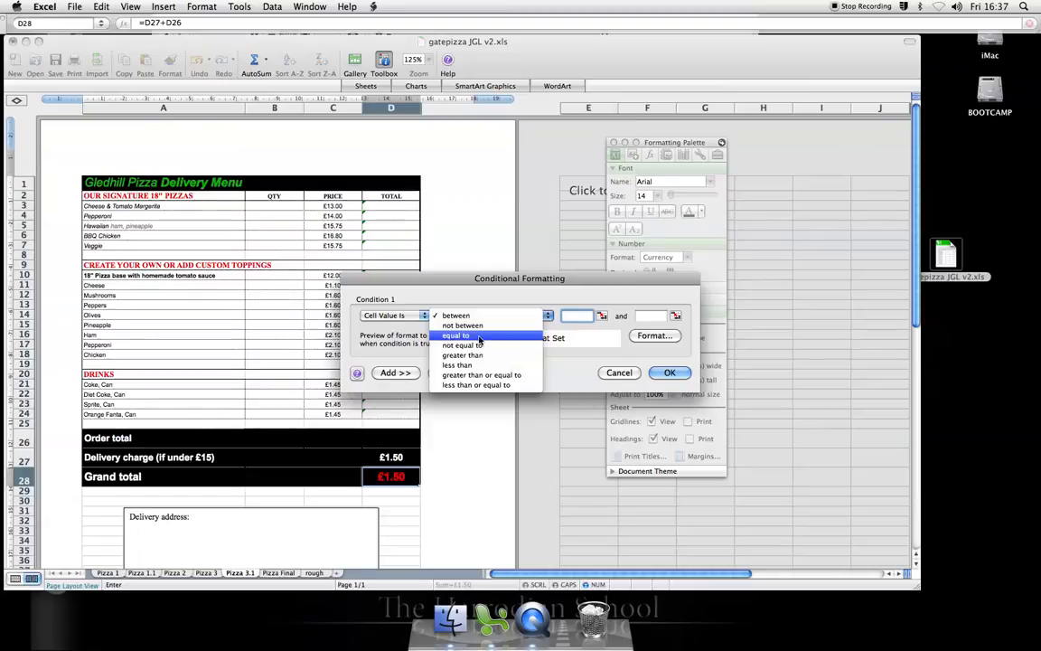
pyautogui.click(455, 334)
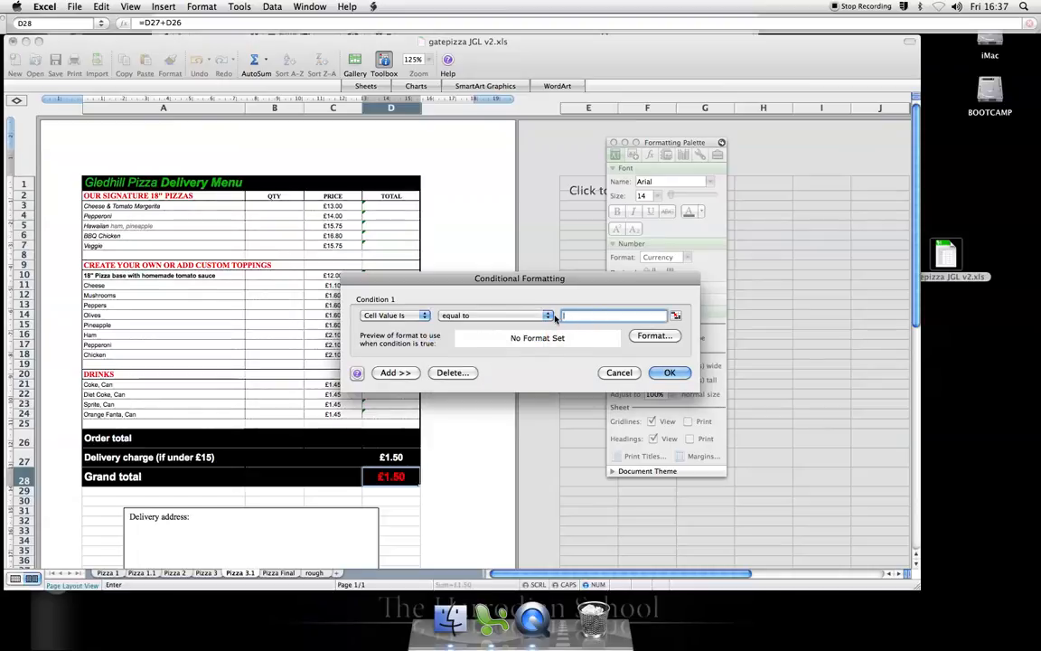
pyautogui.write('1.5')
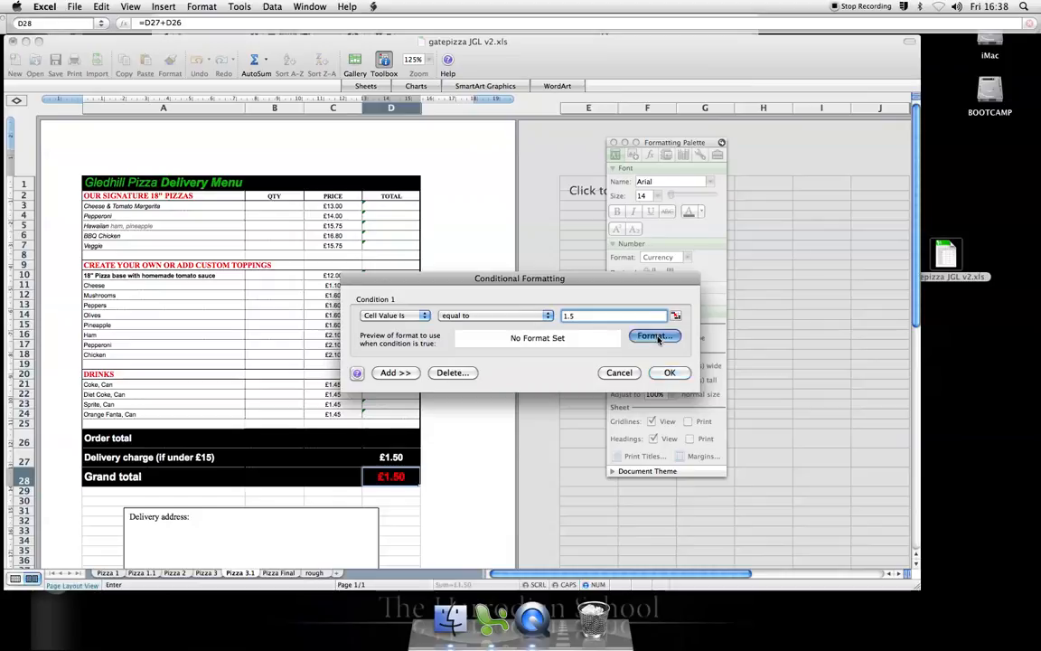
# Set the rule's format to a black font colour in Format Cells.
pyautogui.click(653, 334)
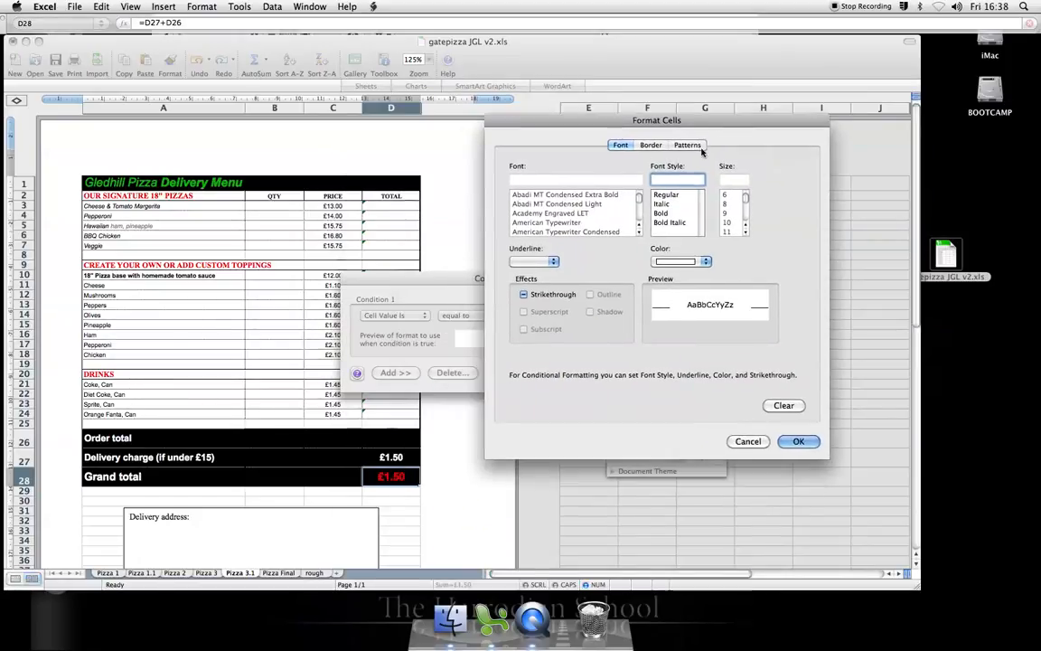
pyautogui.click(705, 261)
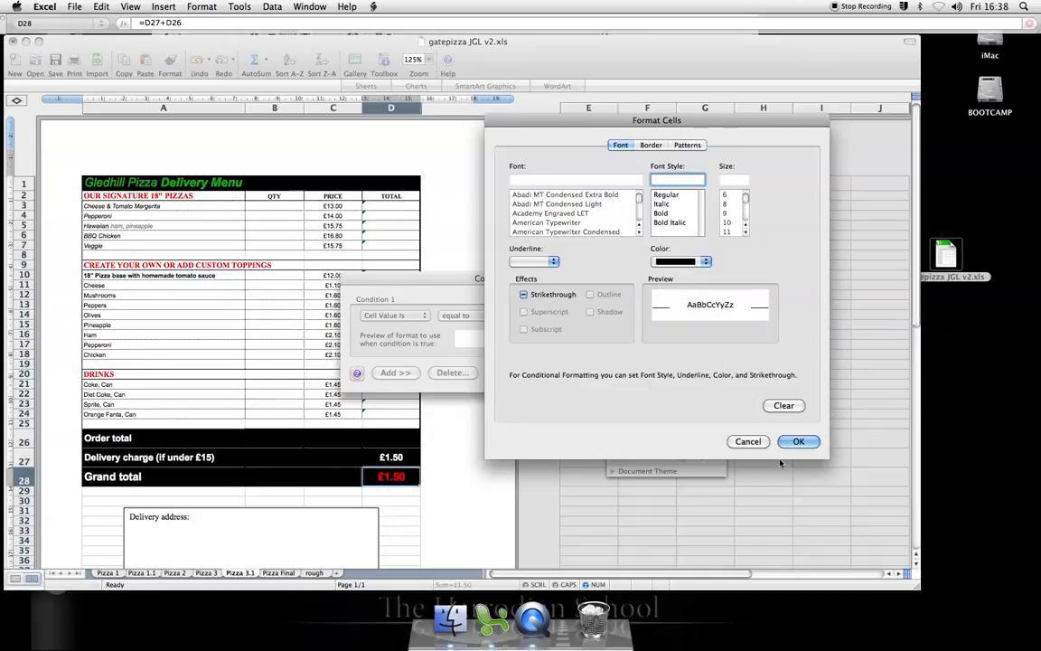
pyautogui.click(798, 441)
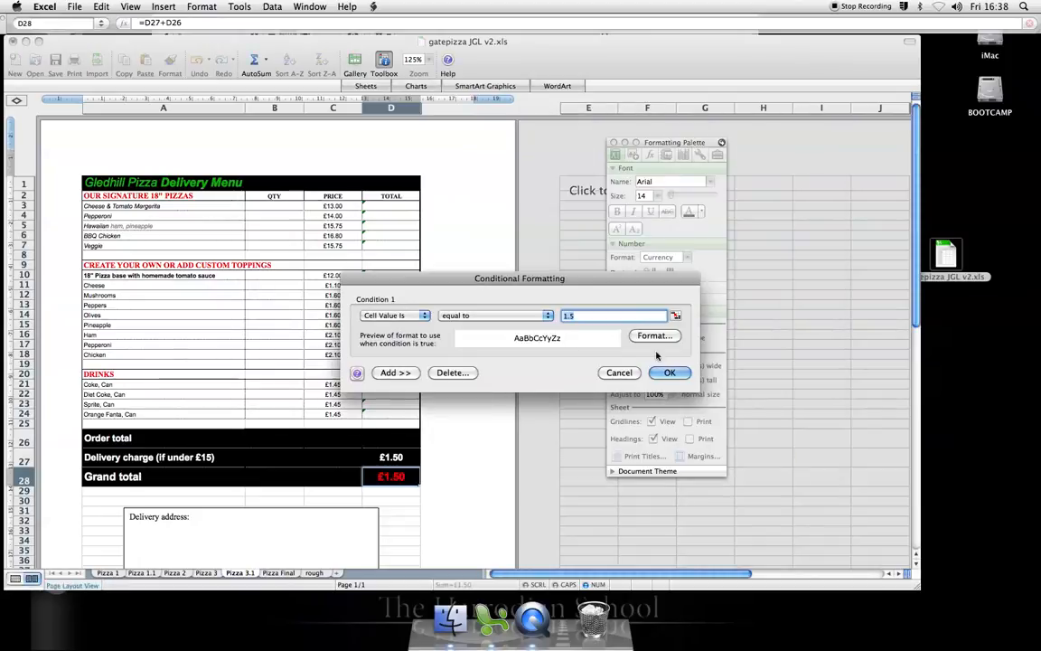
# Apply the rule and deselect D28 so the £1.50 grand total disappears.
pyautogui.click(669, 373)
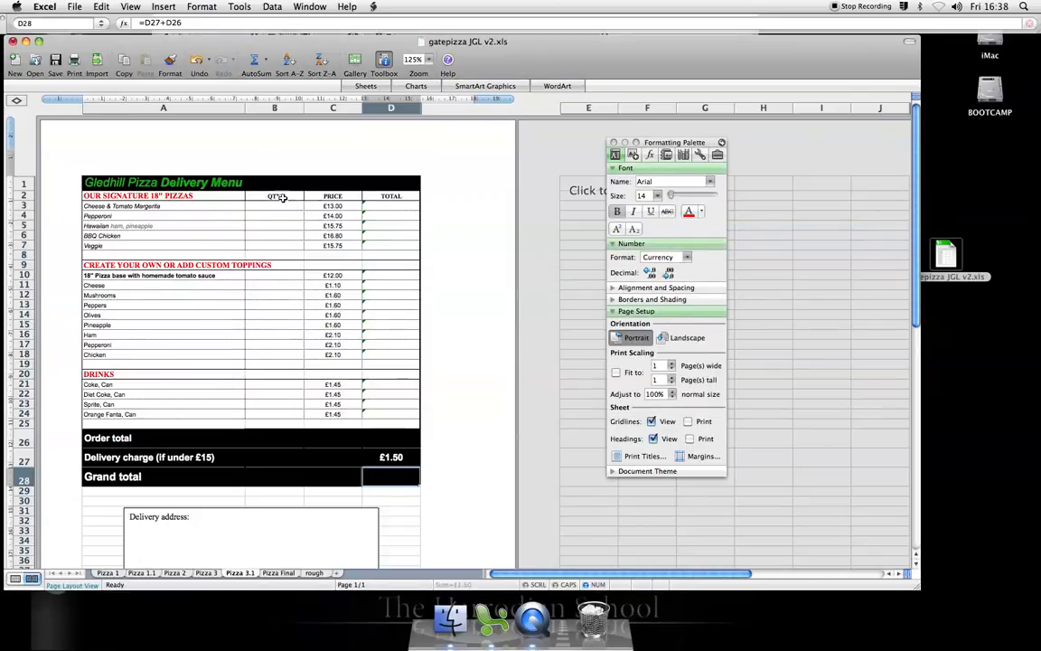
pyautogui.click(274, 215)
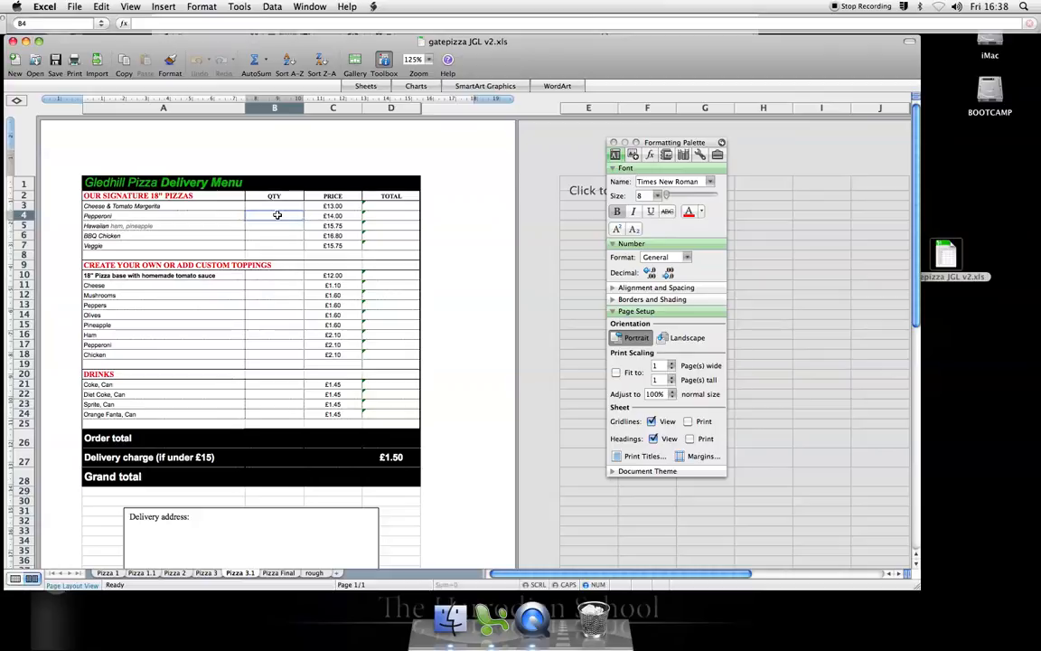